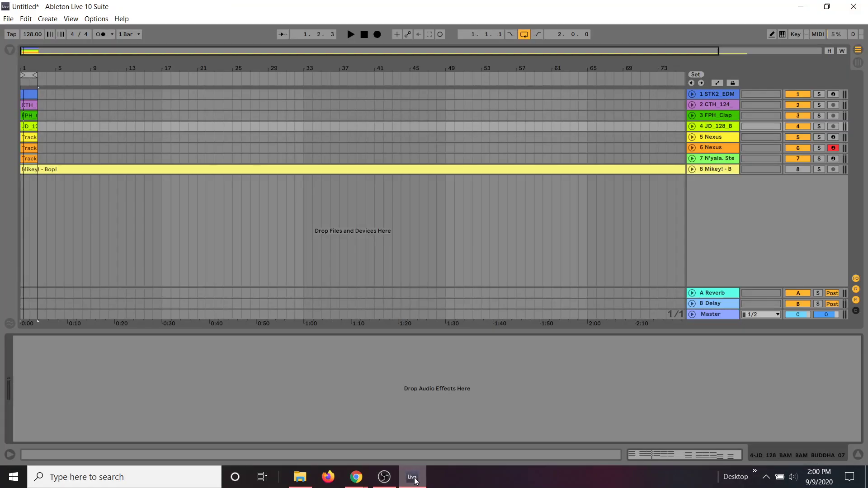
mouse_move(552, 398)
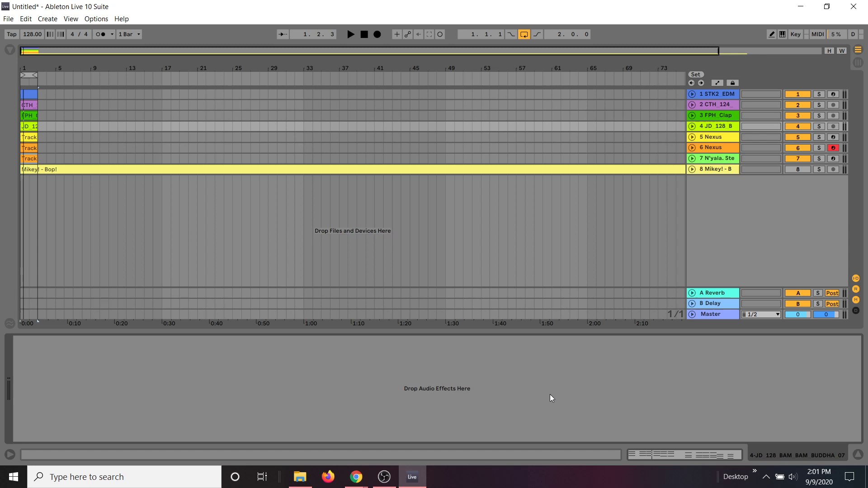
click(820, 170)
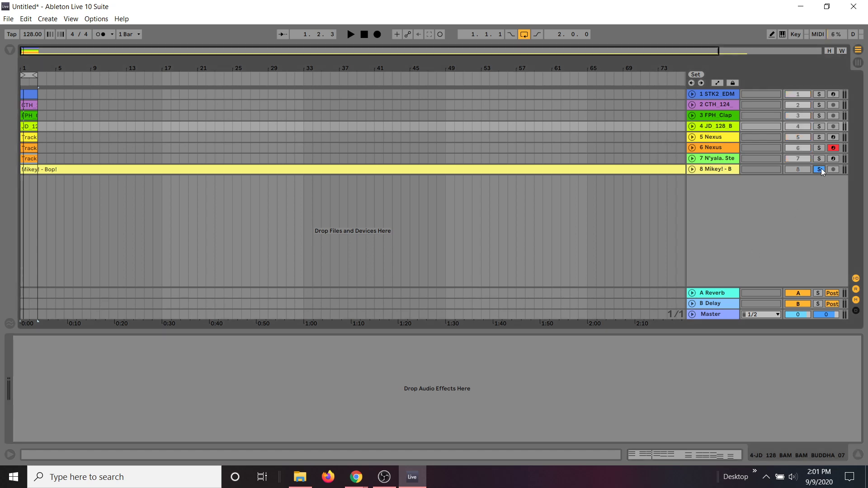
click(819, 169)
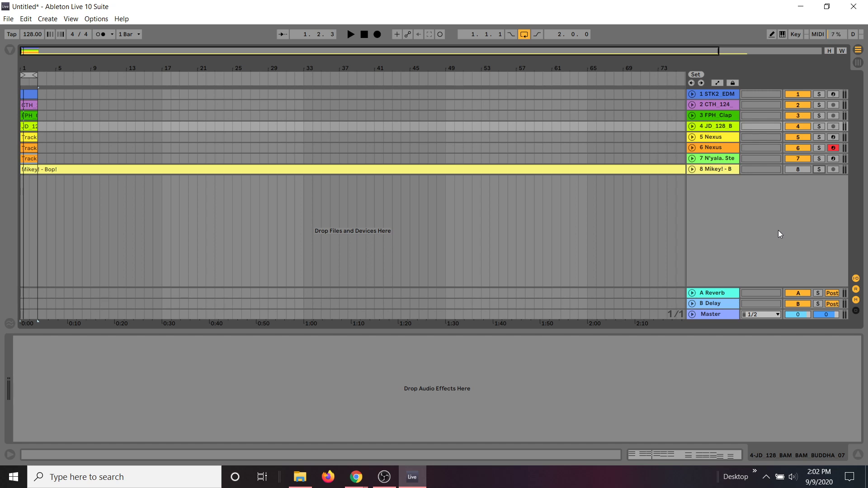
mouse_move(442, 376)
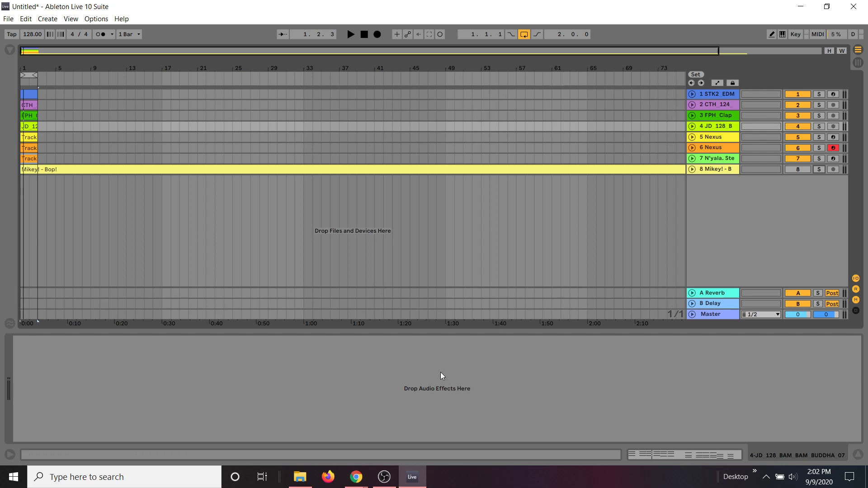